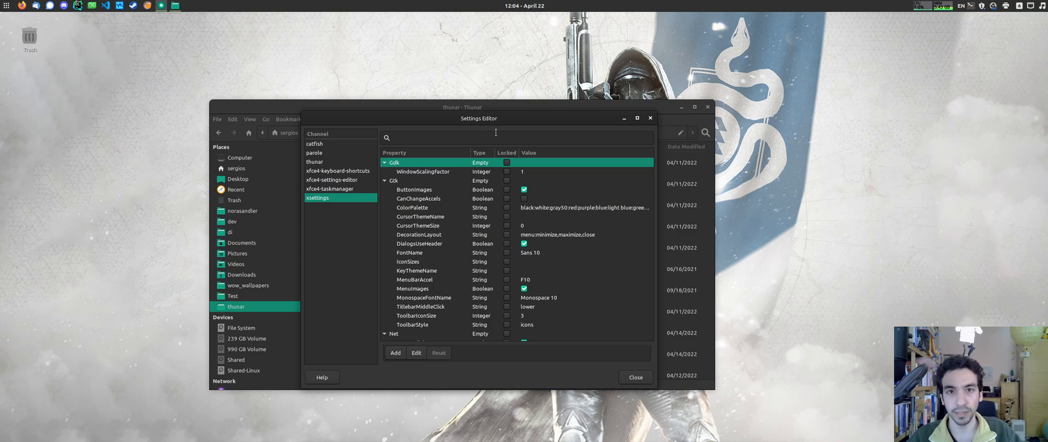
pyautogui.moveTo(501, 127)
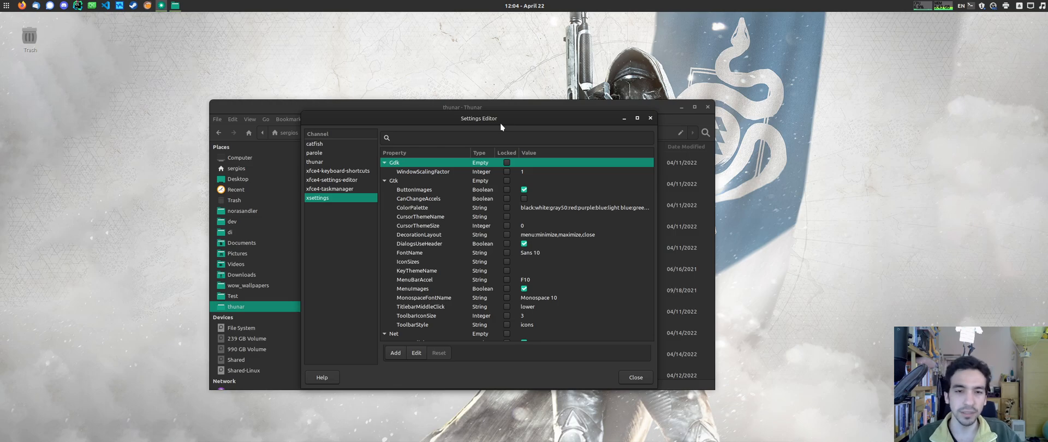
# Search the property list for 'Cursor' and select the CursorBlinkTime property.
pyautogui.click(461, 136)
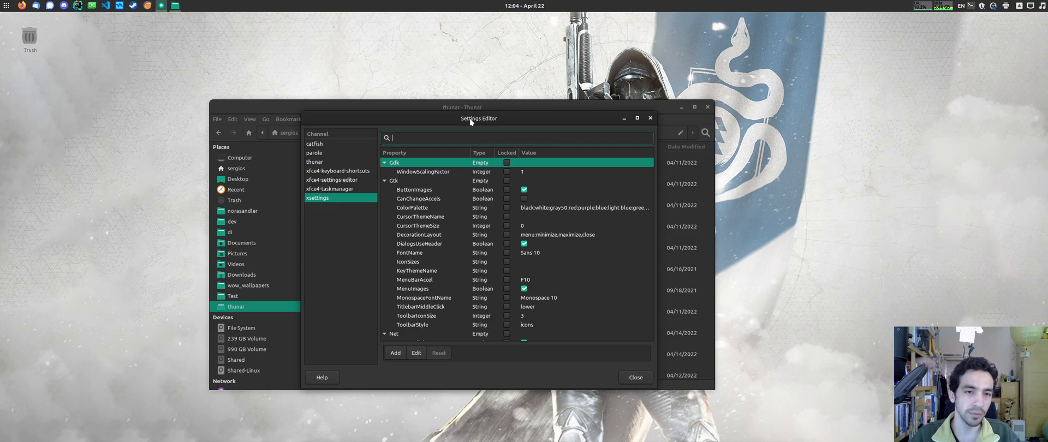
pyautogui.write('Cur')
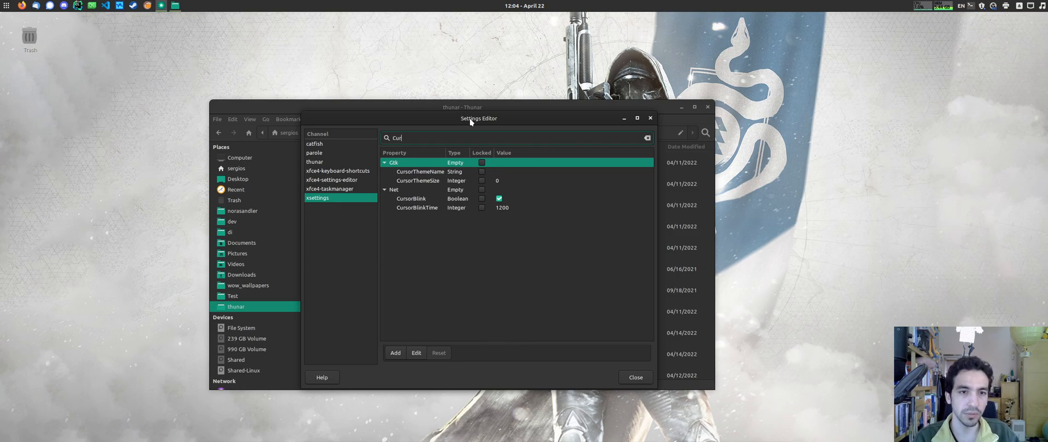
pyautogui.write('sor')
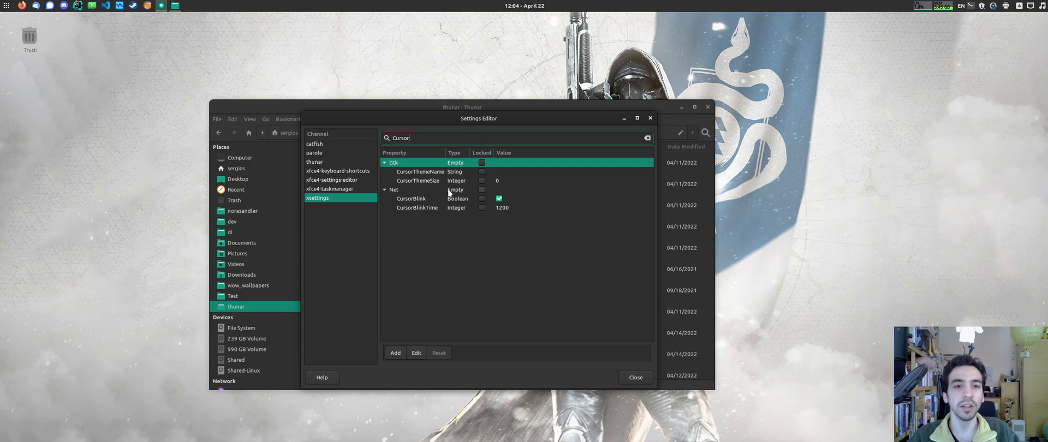
pyautogui.click(417, 208)
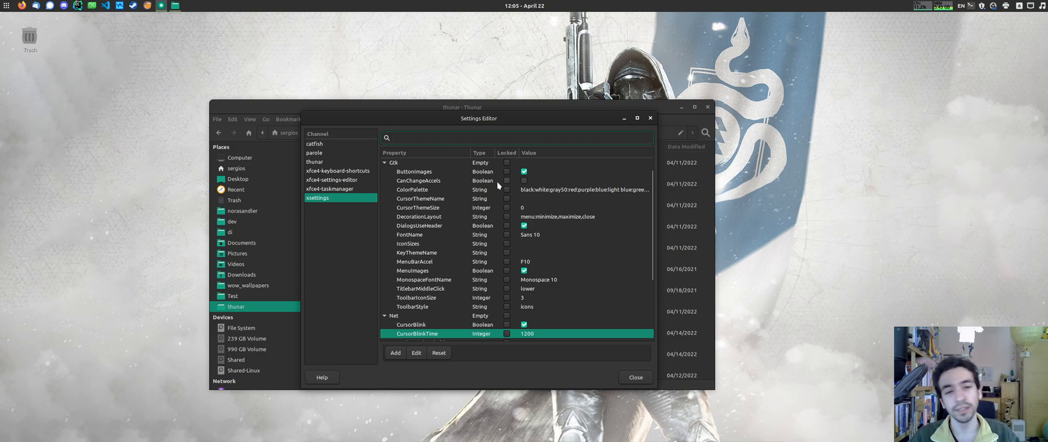
# Search the thunar channel for DETAILS-VIEW, then for 'cursor' across xsettings, keyboard shortcuts and thunar.
pyautogui.click(313, 162)
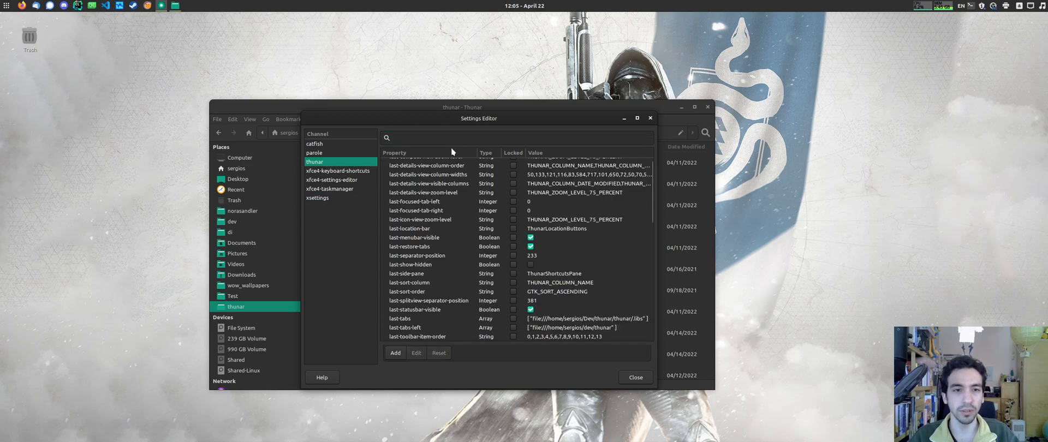
pyautogui.write('DETAILS-VIEW')
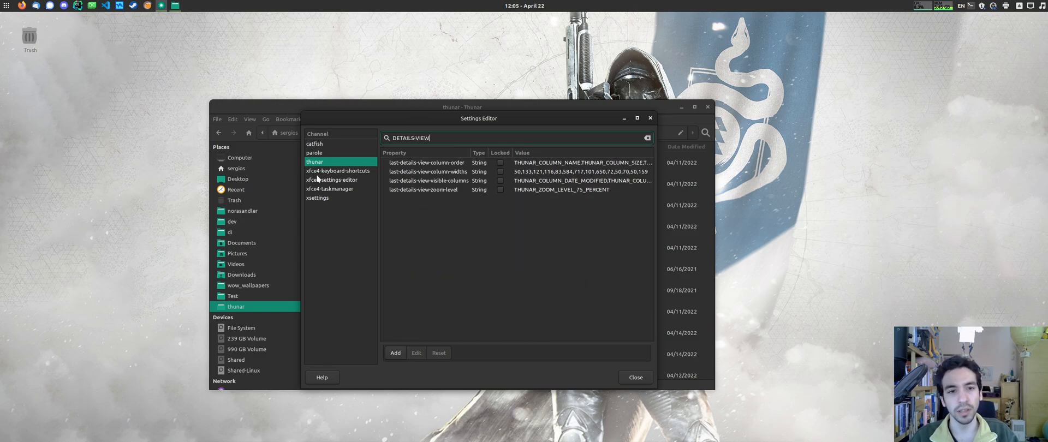
pyautogui.write('cursor')
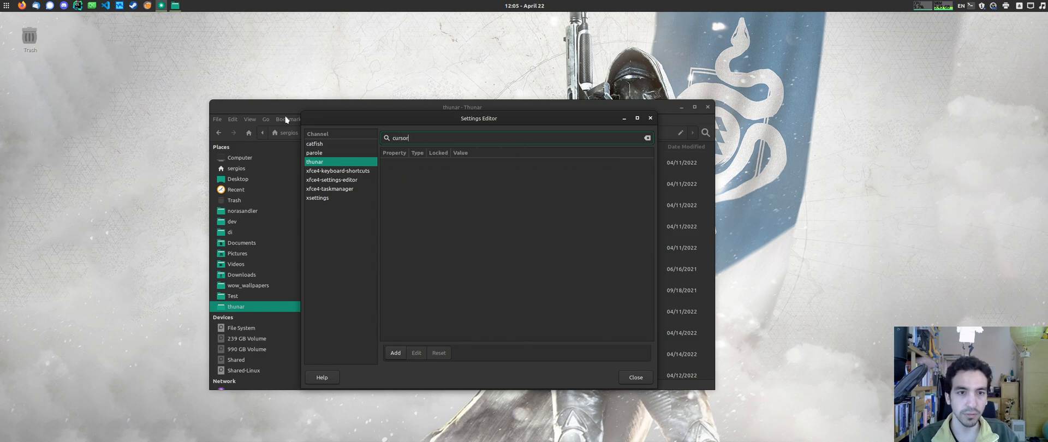
pyautogui.click(317, 197)
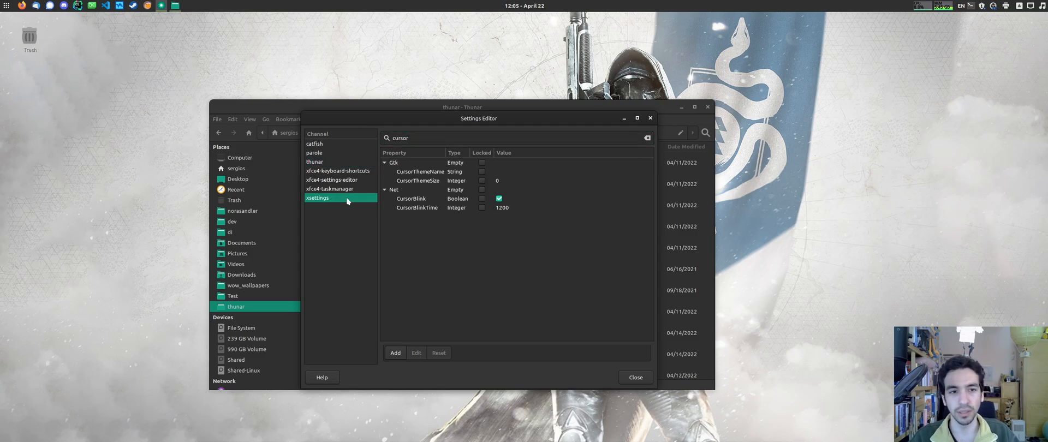
pyautogui.click(338, 171)
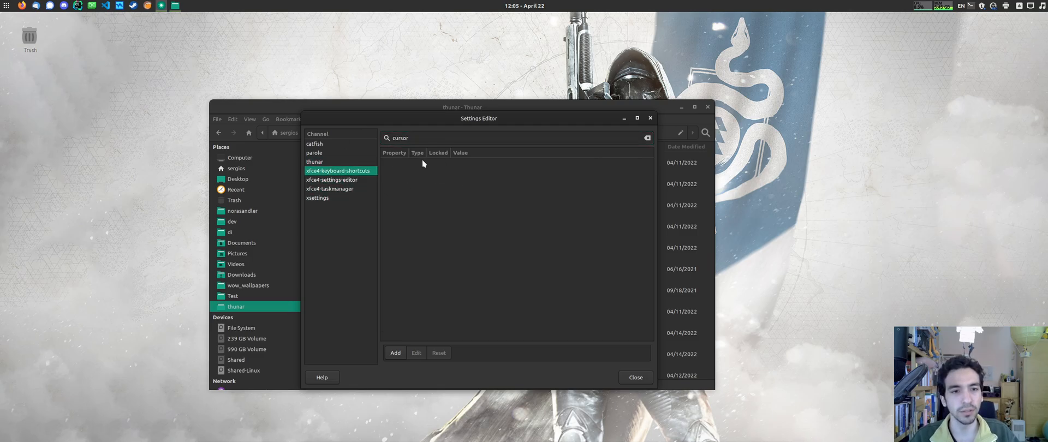
pyautogui.click(314, 161)
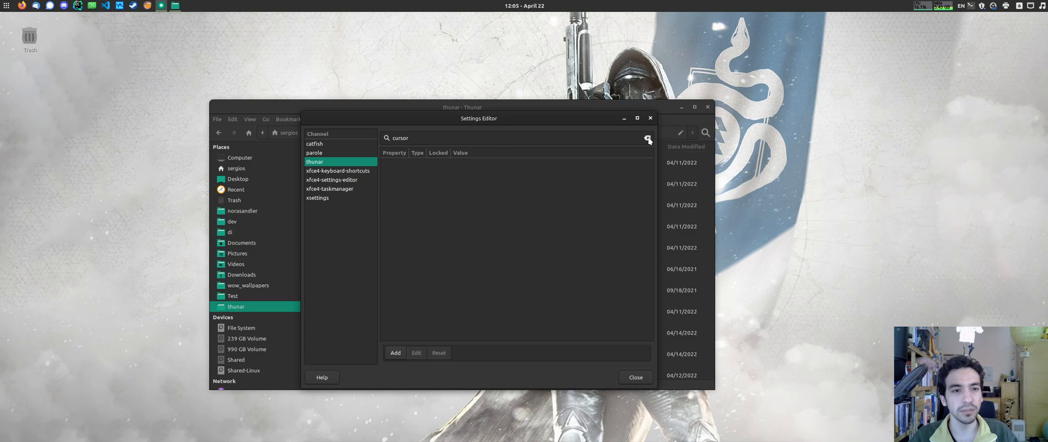
# Clear the search, browse the settings-editor, parole and thunar channels, then close the editor.
pyautogui.click(340, 171)
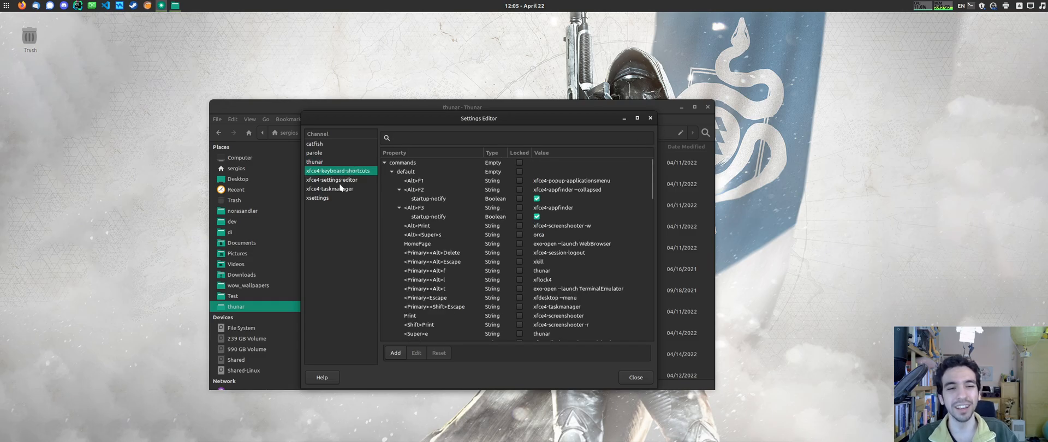
pyautogui.click(332, 180)
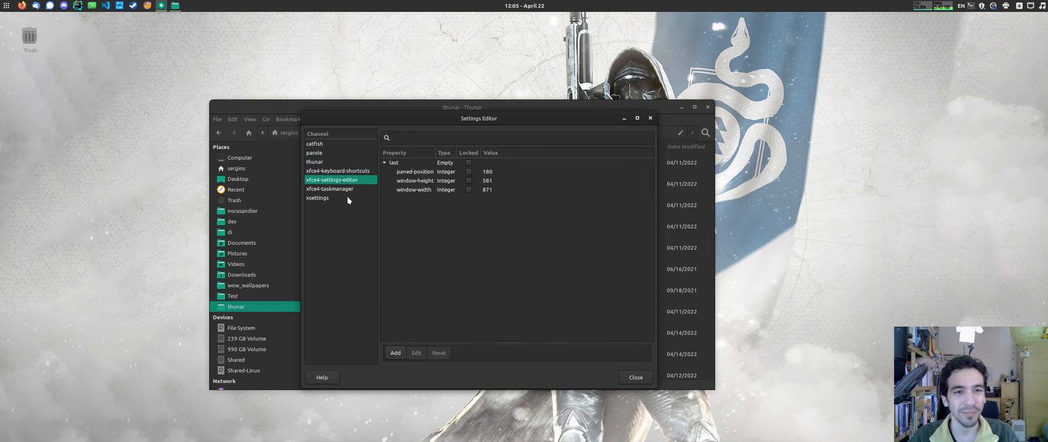
pyautogui.click(314, 151)
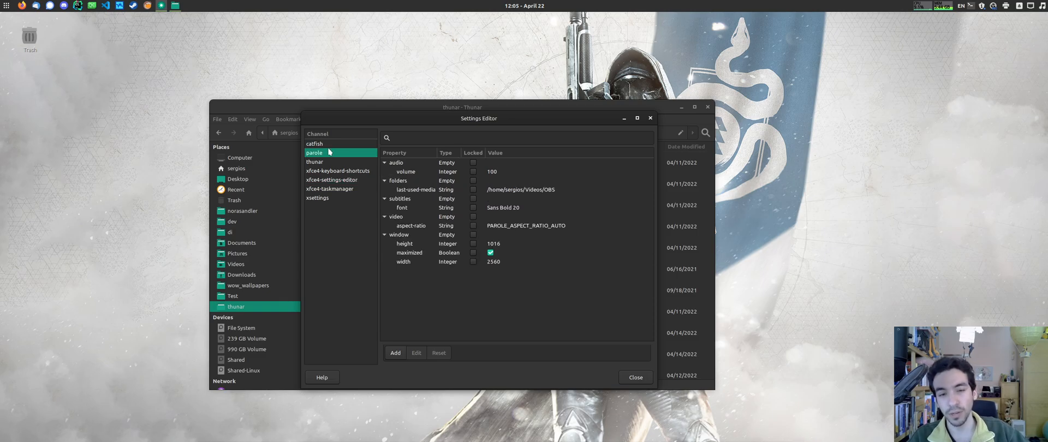
pyautogui.click(314, 161)
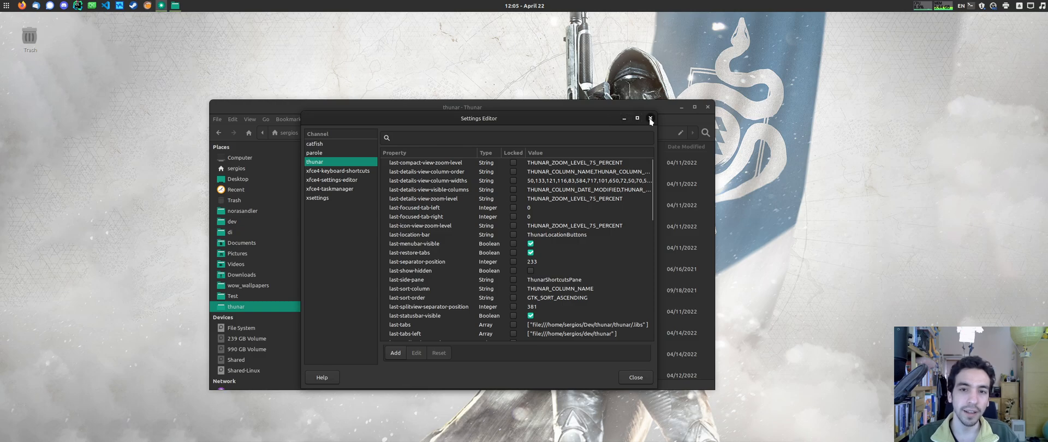
pyautogui.click(650, 118)
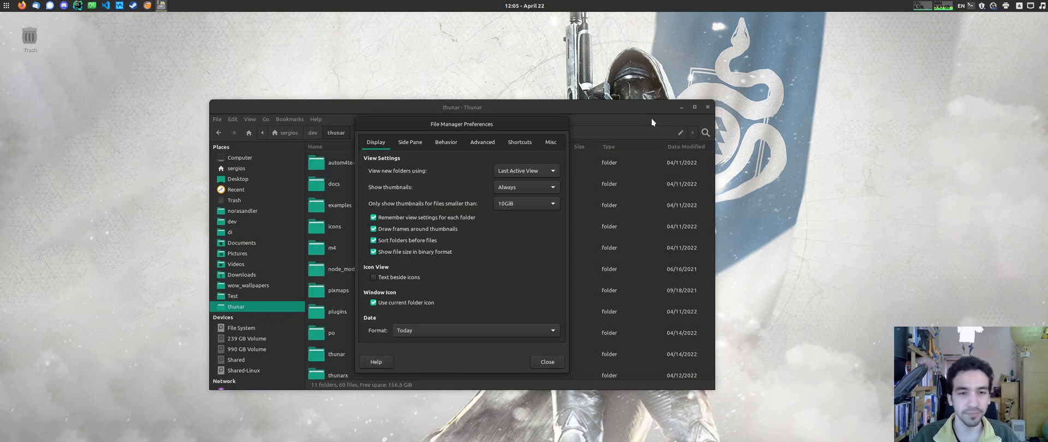
# Show Thunar's Misc hidden-preferences tab listing its boolean and integer properties.
pyautogui.click(550, 142)
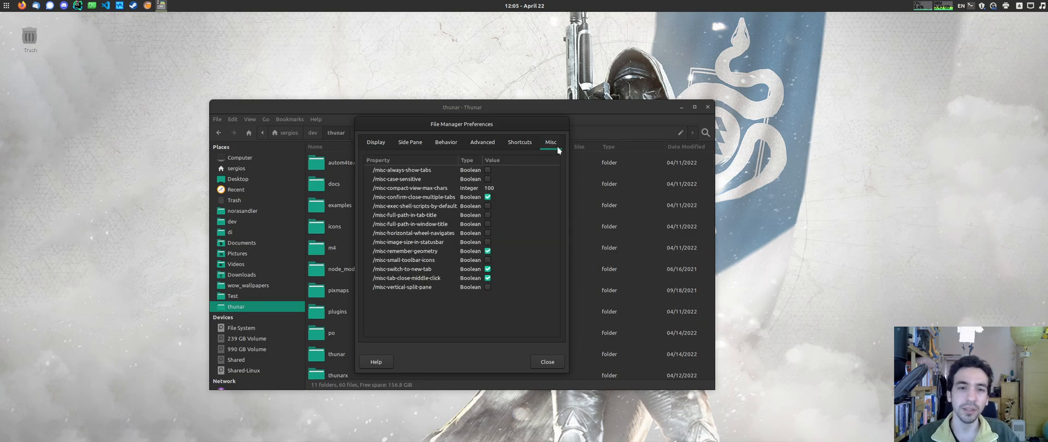
pyautogui.moveTo(528, 205)
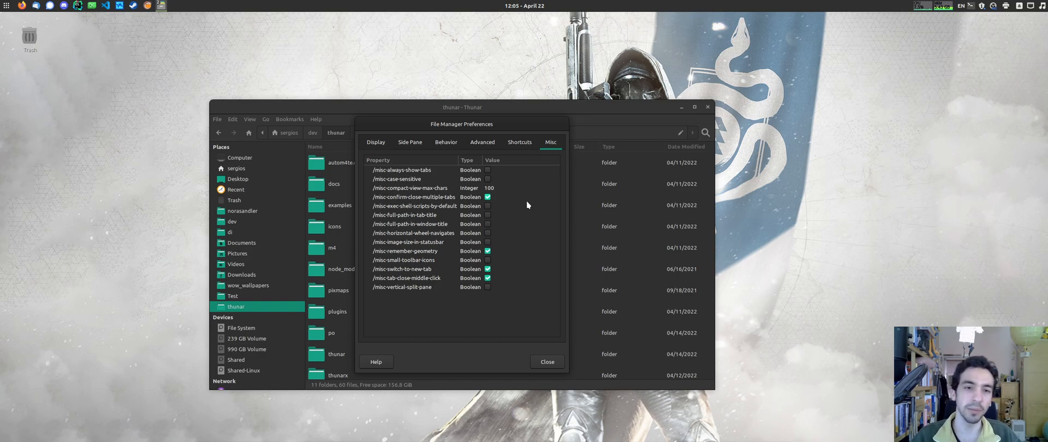
pyautogui.moveTo(479, 128)
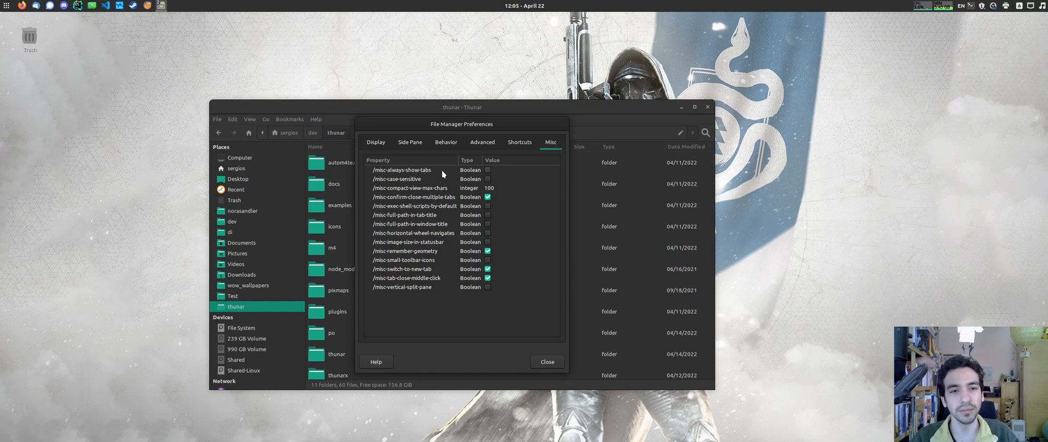
pyautogui.moveTo(445, 178)
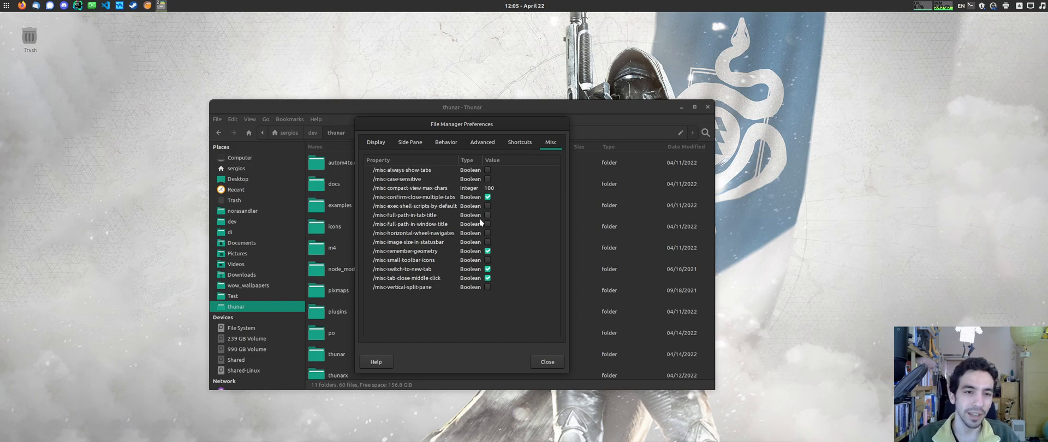
pyautogui.moveTo(440, 255)
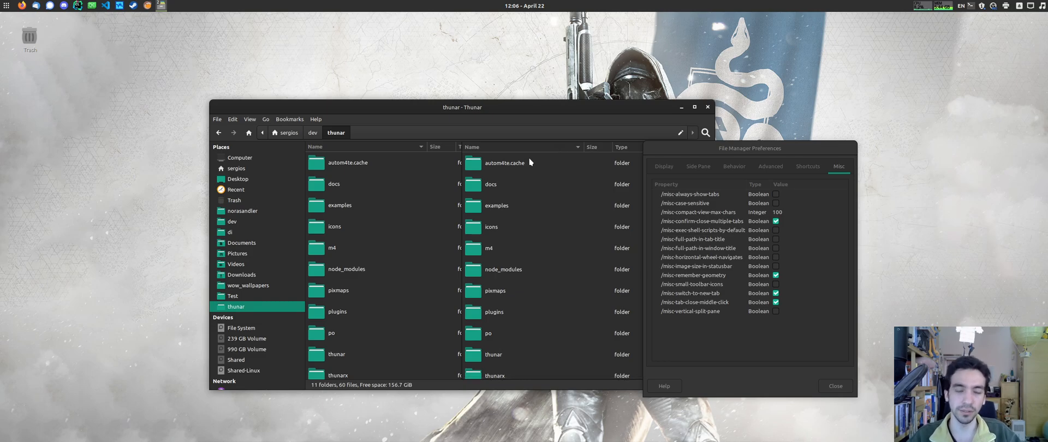
pyautogui.moveTo(528, 179)
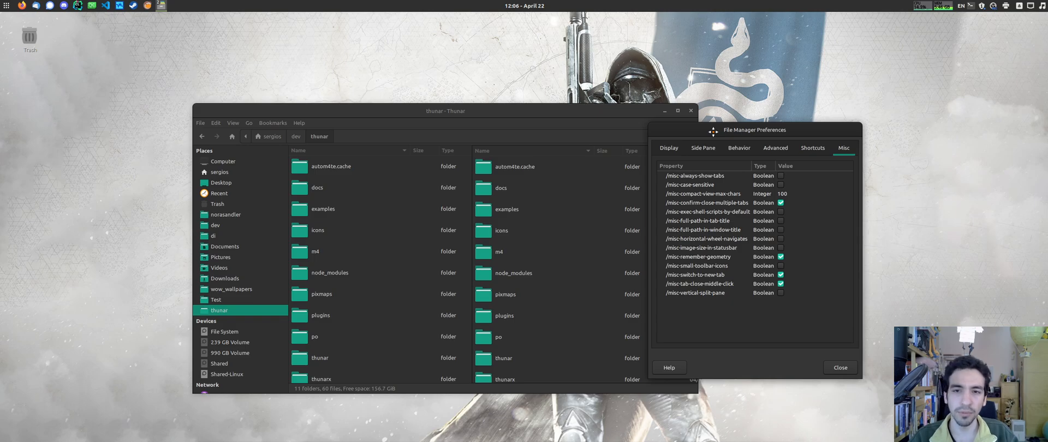
pyautogui.moveTo(466, 111)
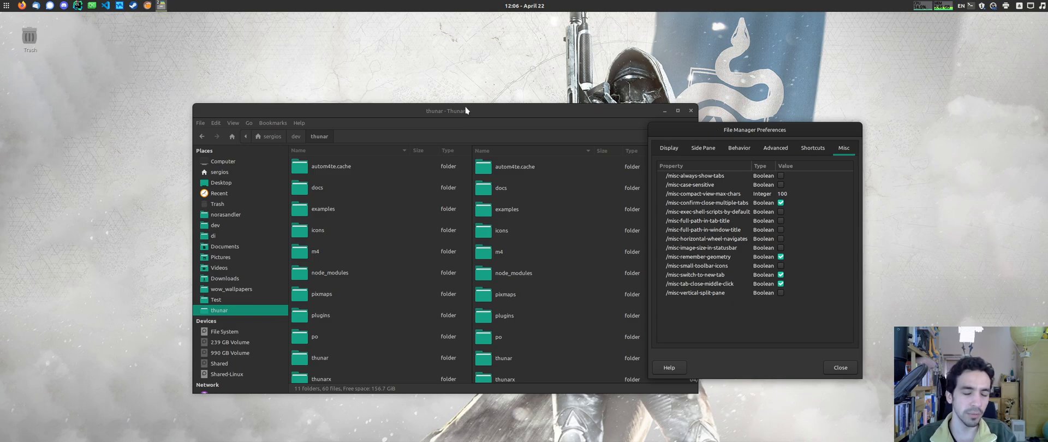
pyautogui.moveTo(467, 115)
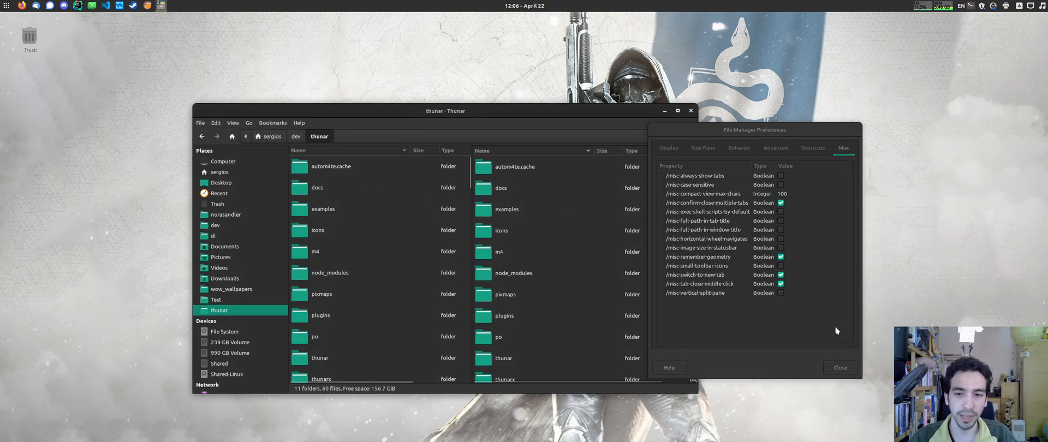
# Enable misc-always-show-tabs and return focus to the single-pane file manager window.
pyautogui.click(700, 293)
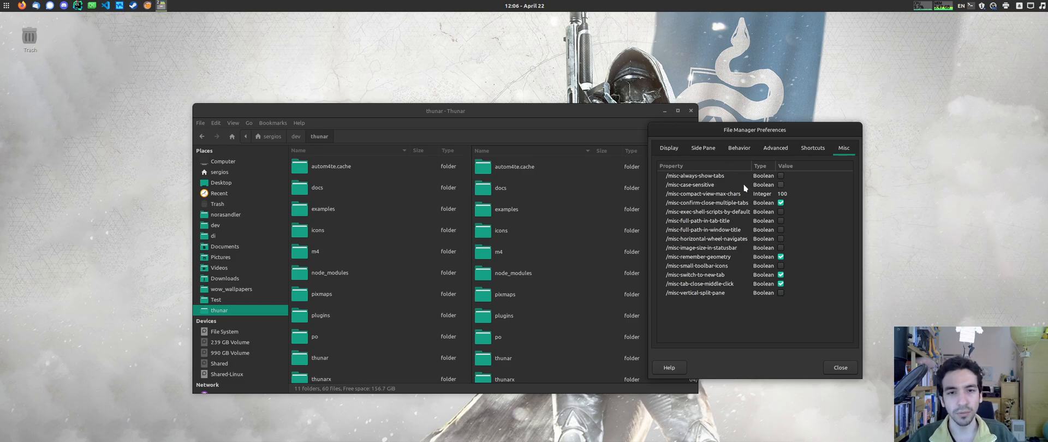
pyautogui.click(780, 176)
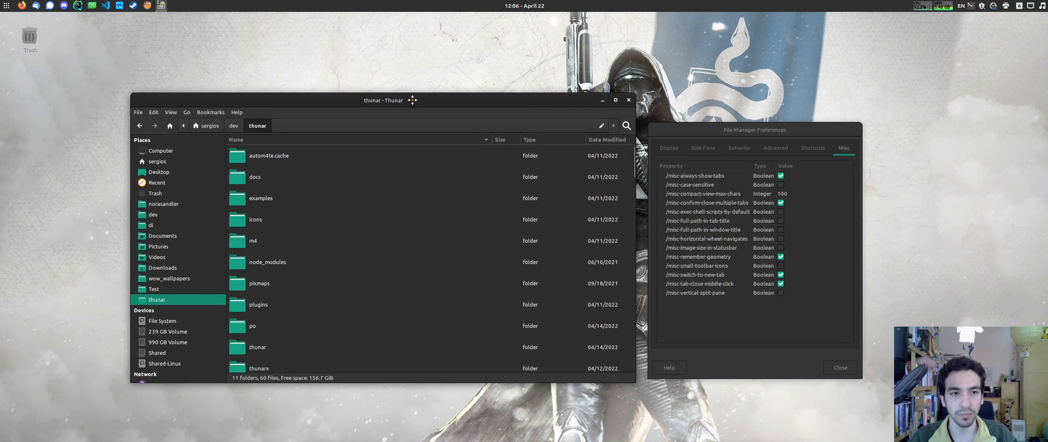
pyautogui.click(702, 175)
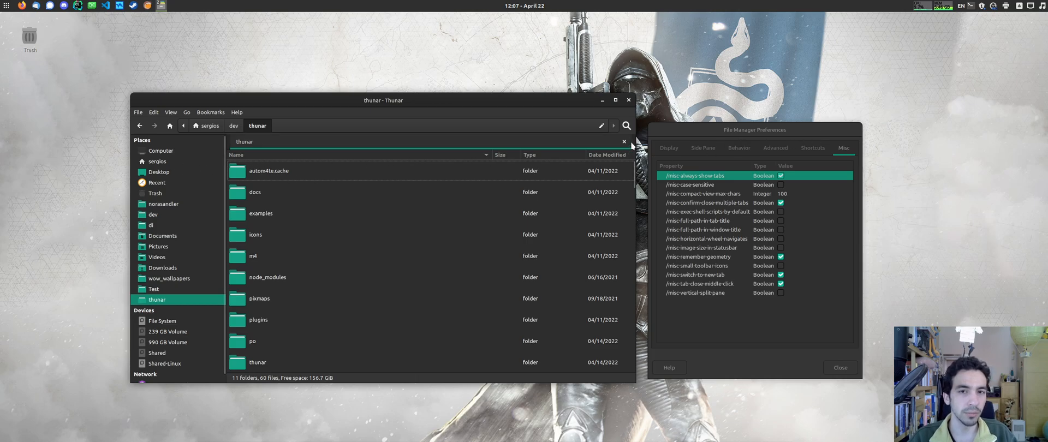
# Switch misc-always-show-tabs back off and close the preferences dialog.
pyautogui.click(780, 175)
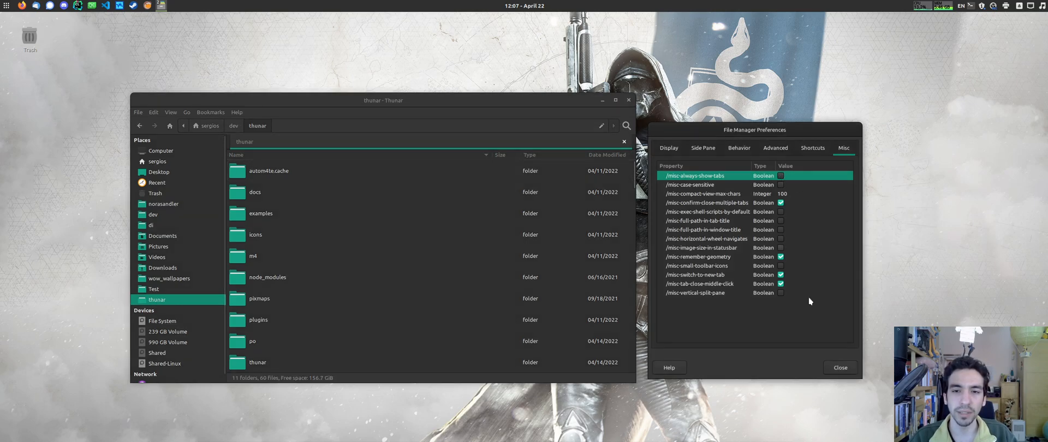
pyautogui.click(840, 367)
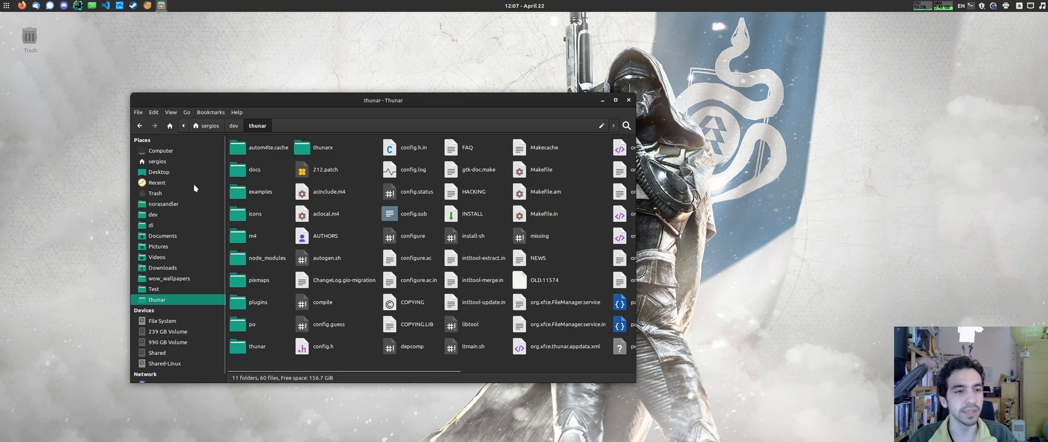
pyautogui.moveTo(350, 225)
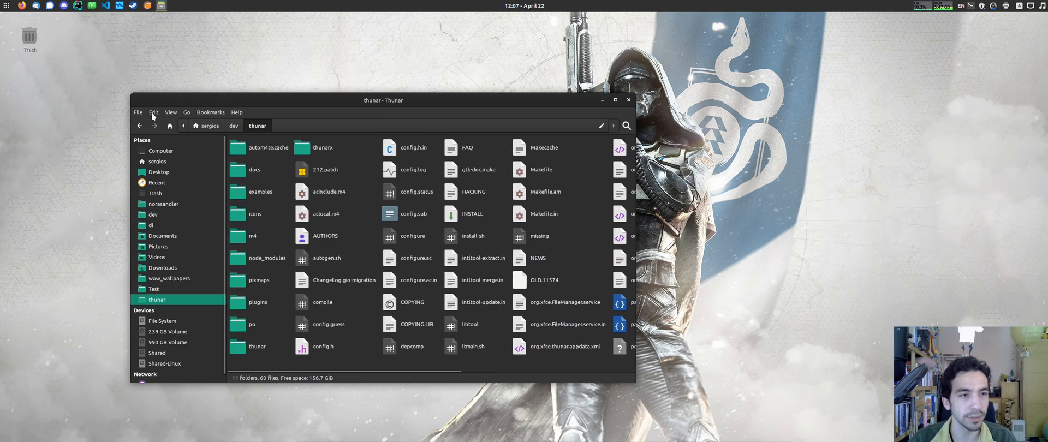
# With misc-compact-view-max-chars at 10, reopen the thunar folder from dev to see ellipsized names.
pyautogui.click(154, 111)
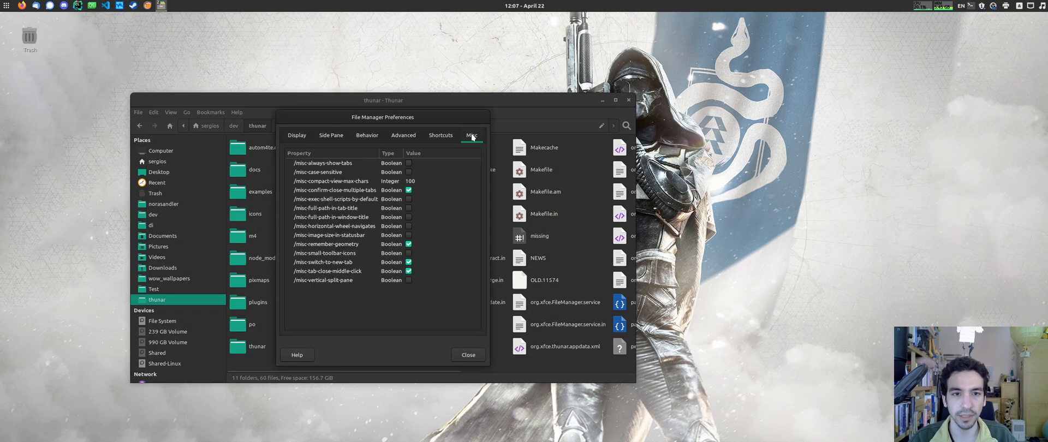
pyautogui.moveTo(382, 117); pyautogui.dragTo(778, 120)
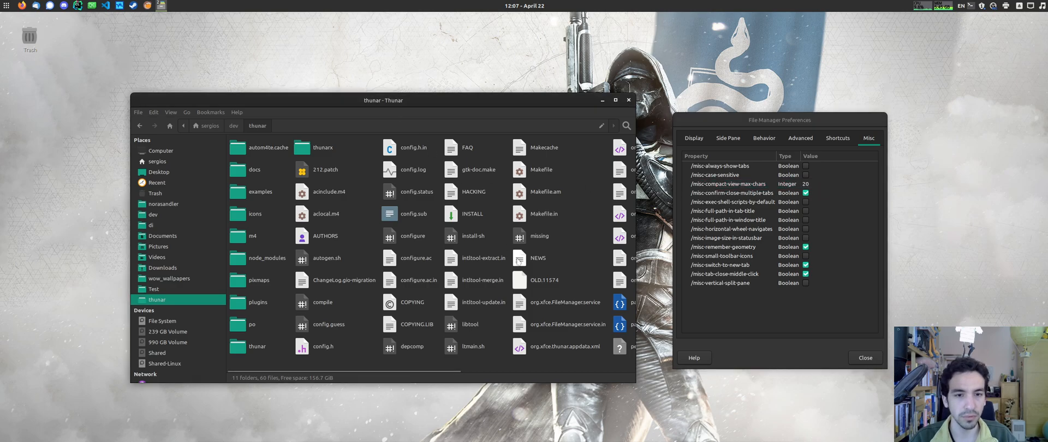
pyautogui.click(538, 258)
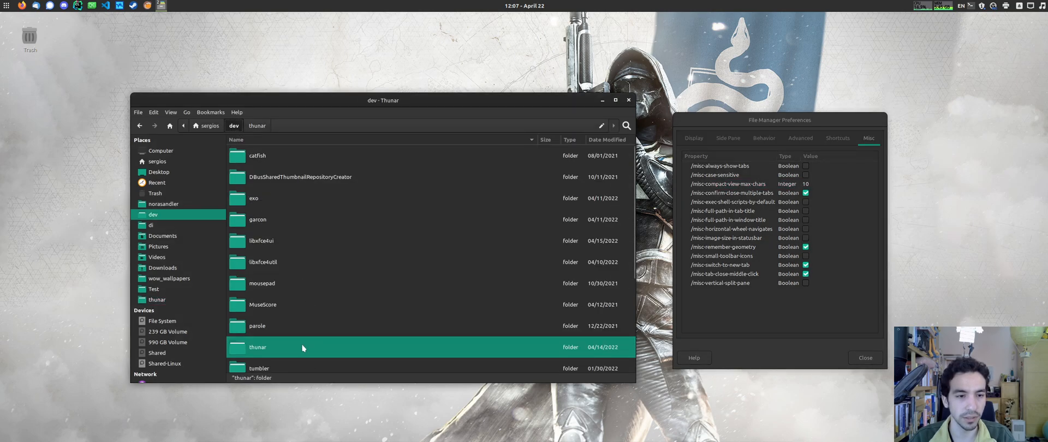
pyautogui.doubleClick(258, 347)
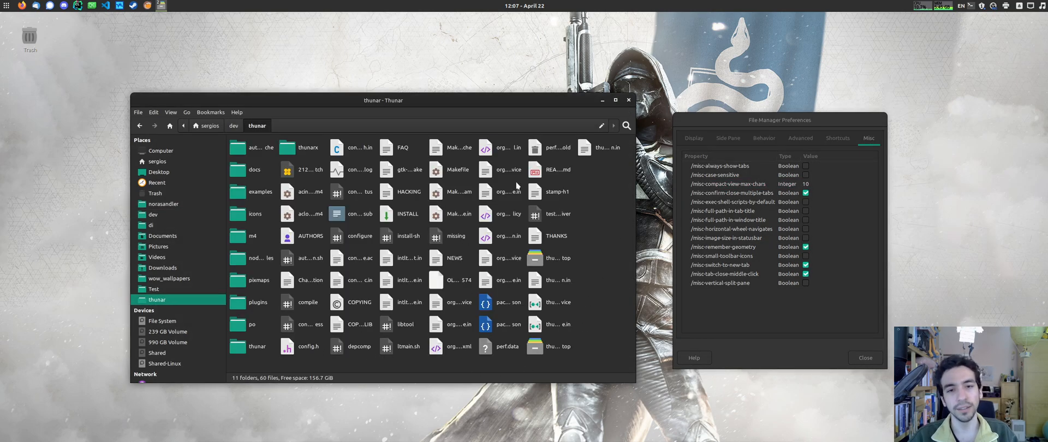
pyautogui.moveTo(604, 205)
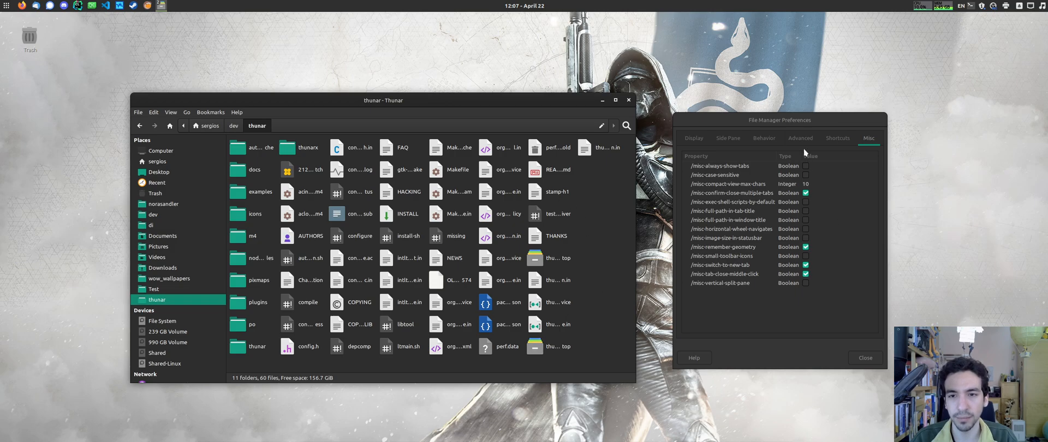
# Set misc-compact-view-max-chars to 0 for full file names, then show the panel calendar.
pyautogui.click(728, 184)
pyautogui.write('0')
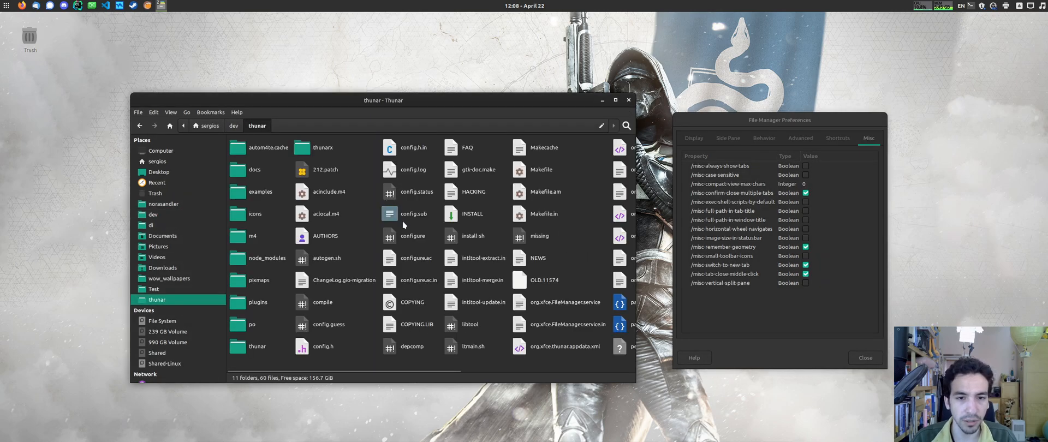
pyautogui.hscroll(3)
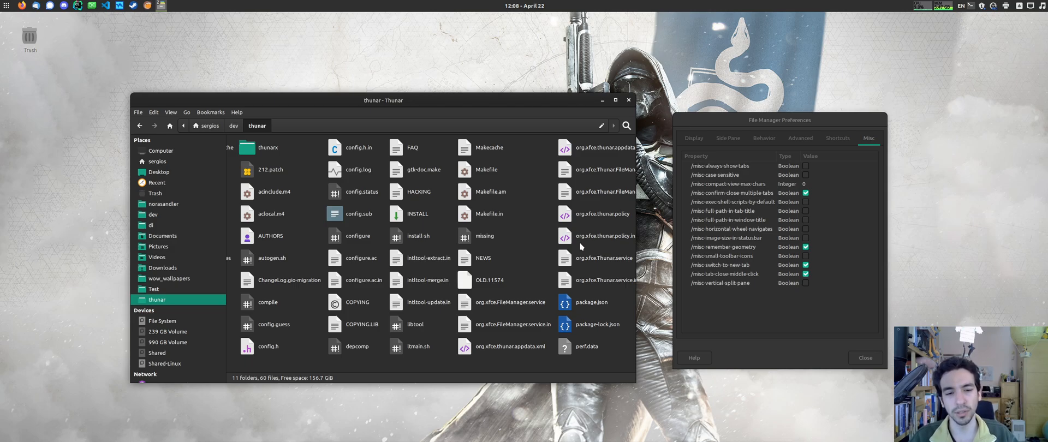
pyautogui.click(524, 6)
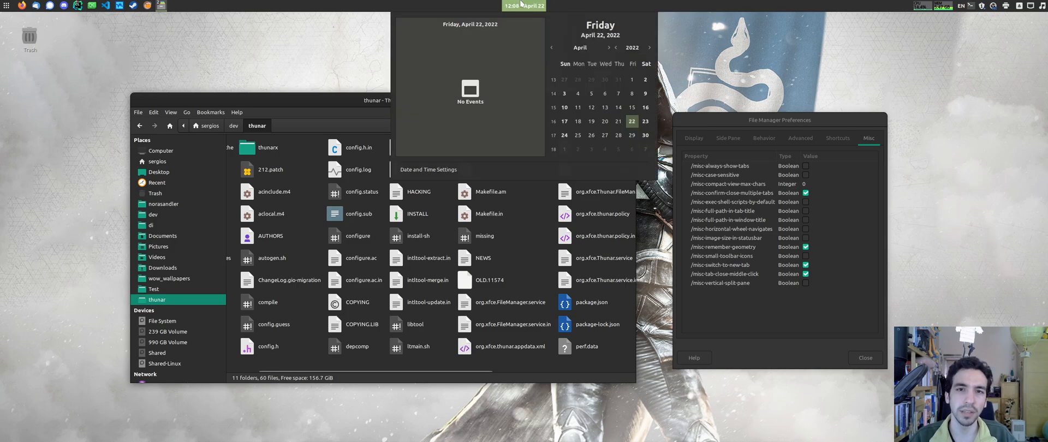